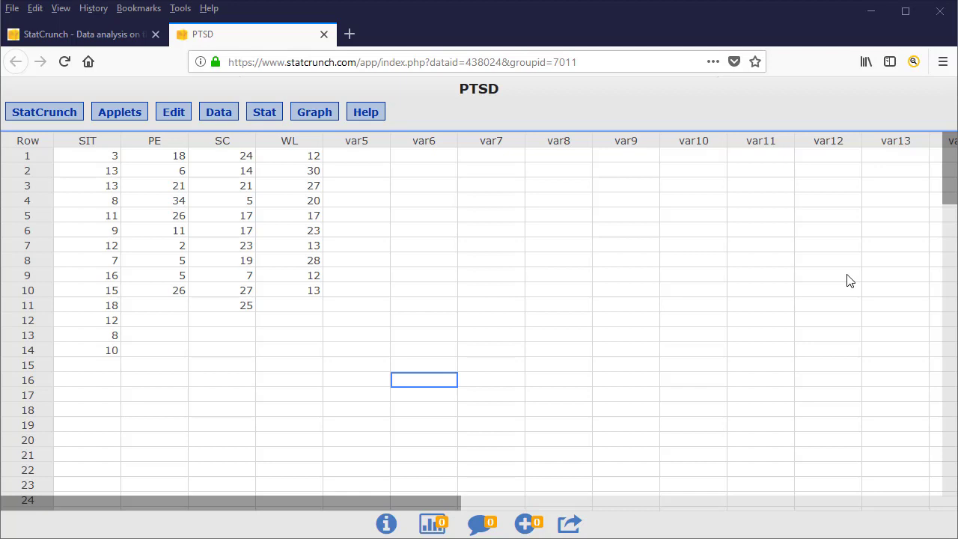
mouse_move(550, 240)
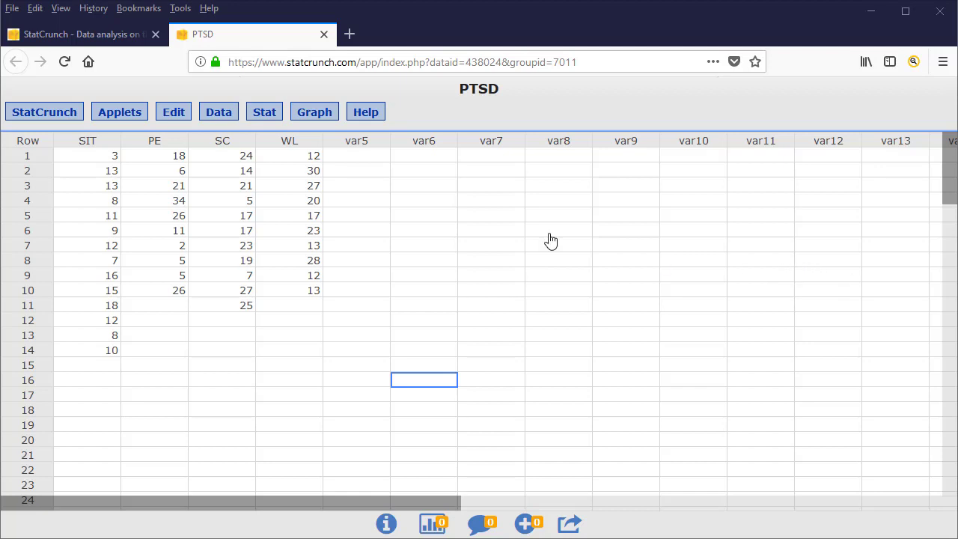
Step: Stack SIT, PE, SC and WL with Data > Arrange > Stack, labels 'Therapy' and values 'Combined'
click(218, 112)
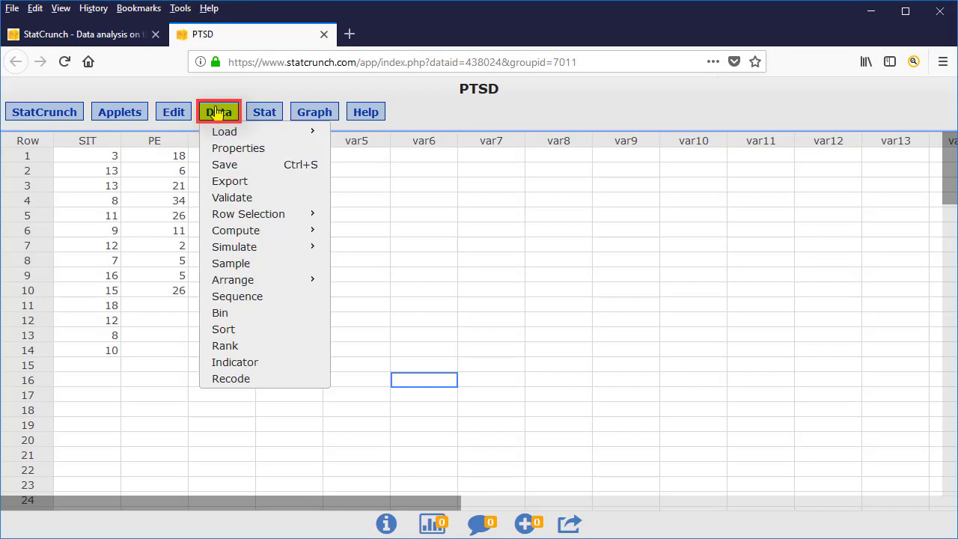
mouse_move(233, 280)
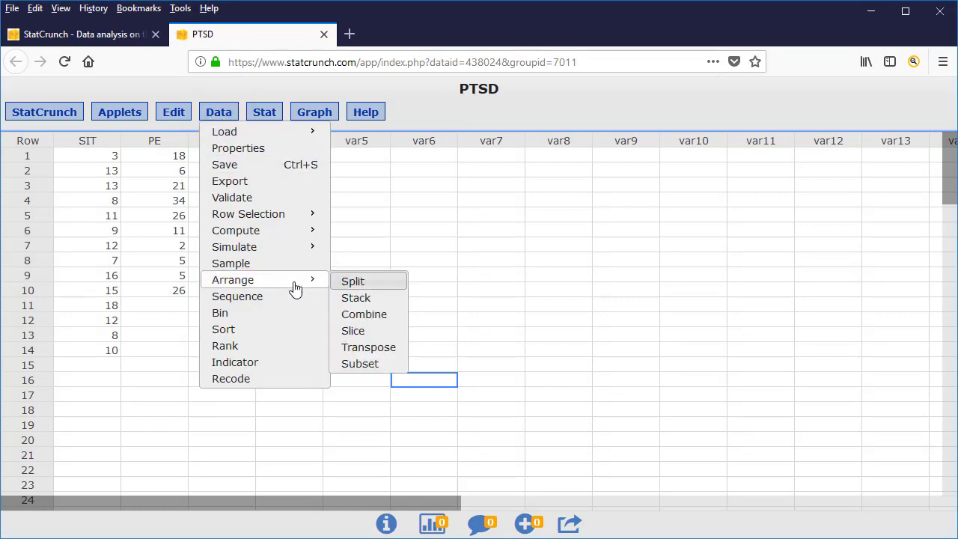
click(356, 297)
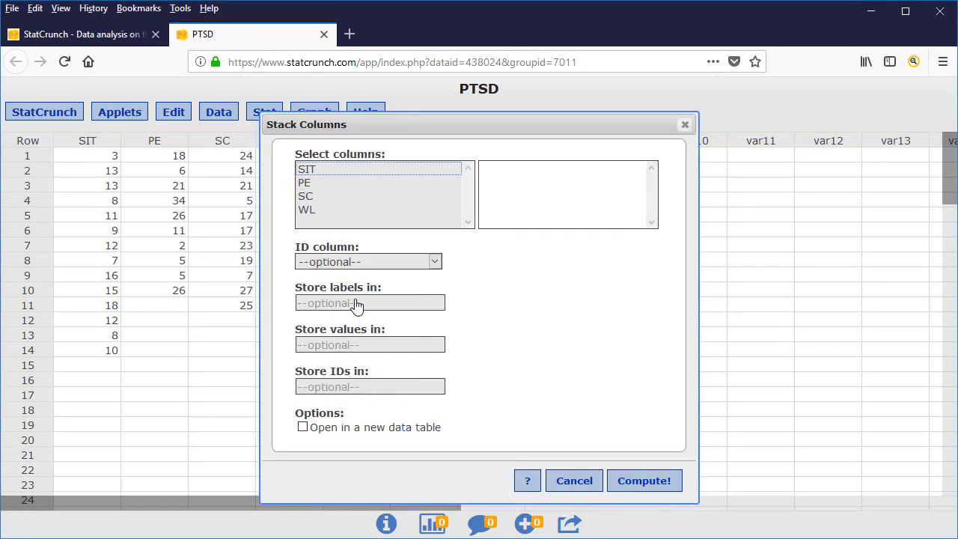
key(Ctrl)
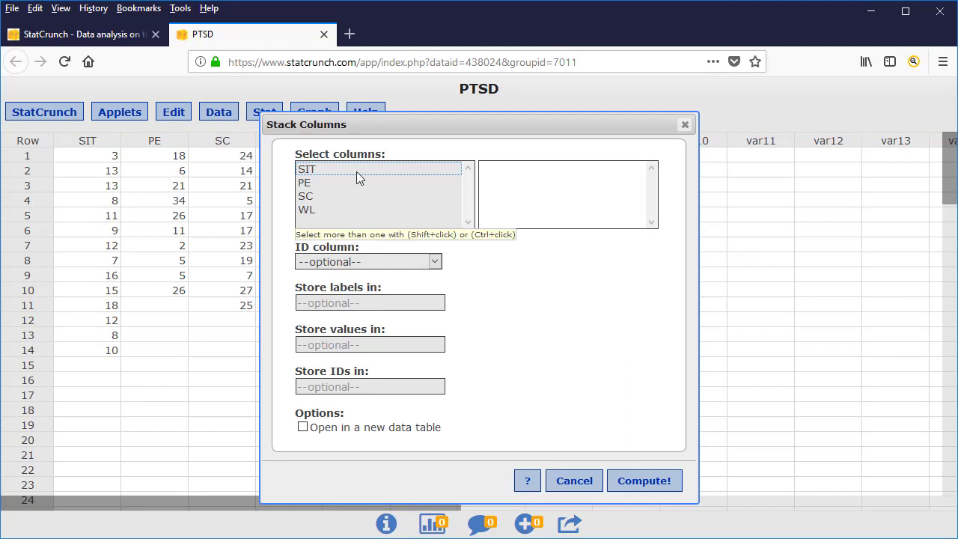
click(307, 210)
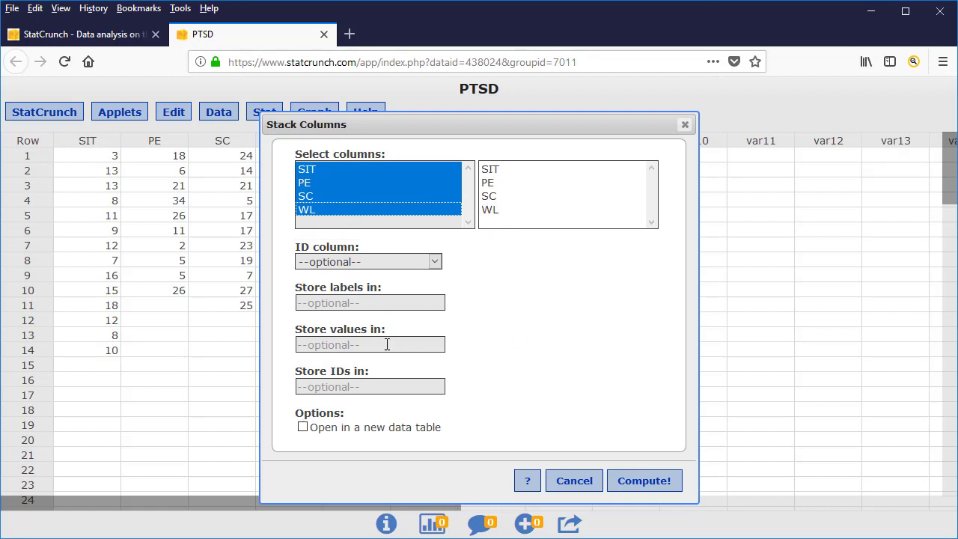
click(370, 302)
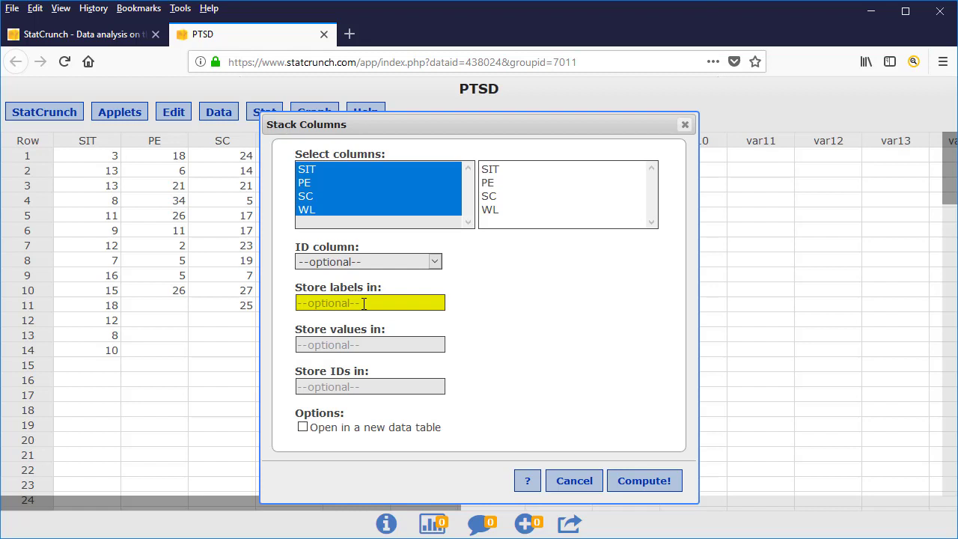
text(Therapy)
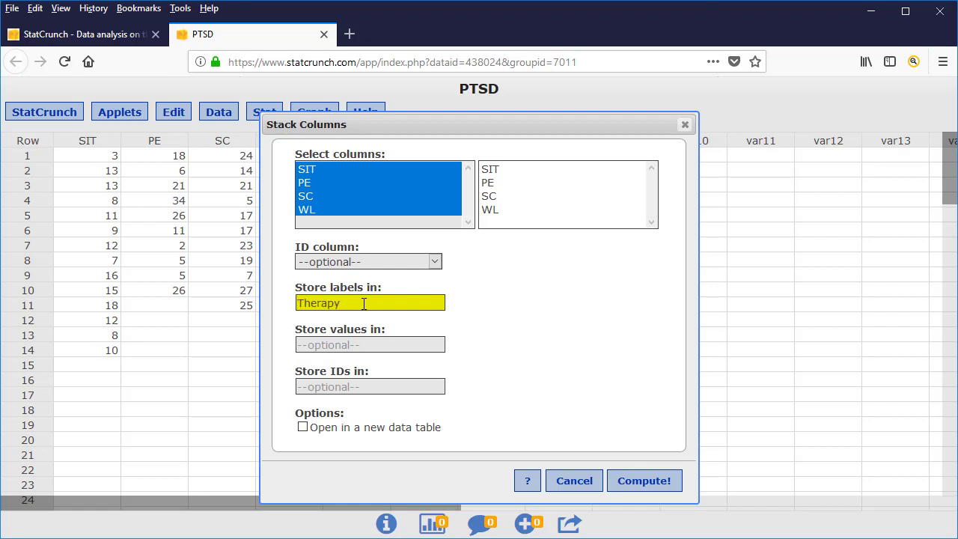
click(370, 344)
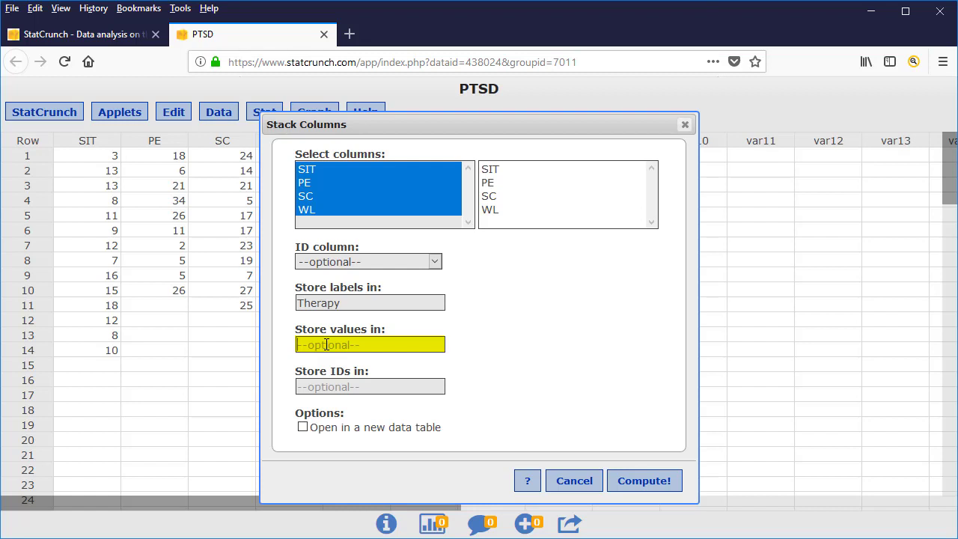
text(Combined)
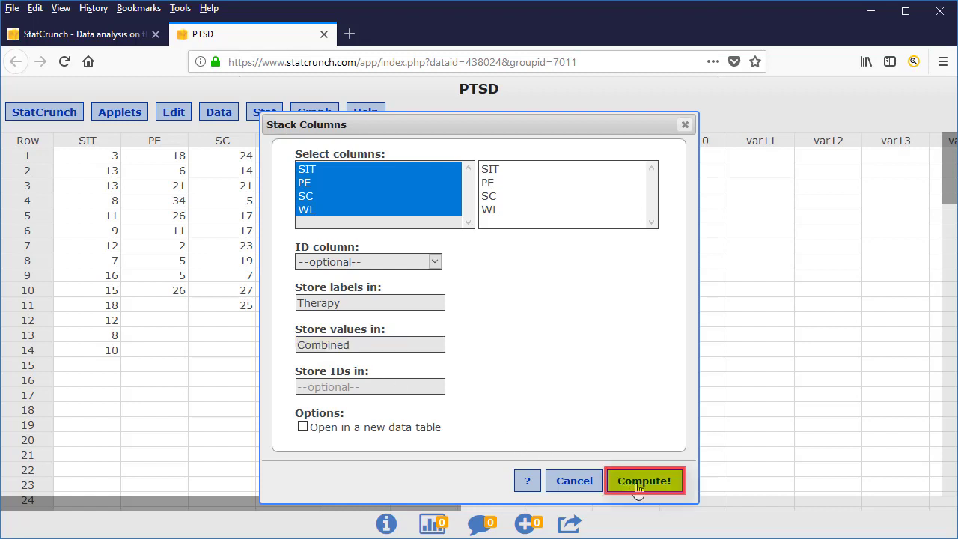
click(644, 480)
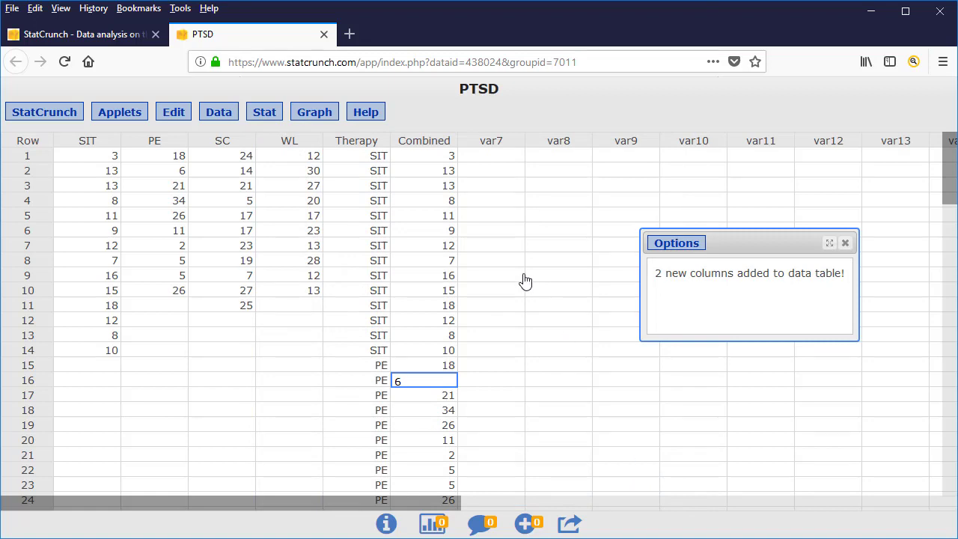
mouse_move(554, 203)
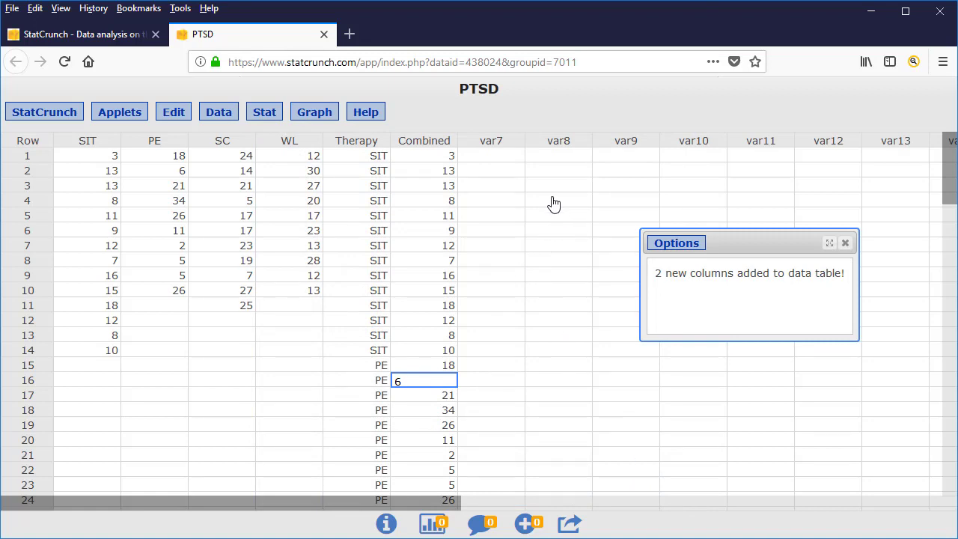
Step: Dismiss the new-columns notice, then compute n, mean and std. dev. for SIT, PE, SC, WL and Combined
click(423, 140)
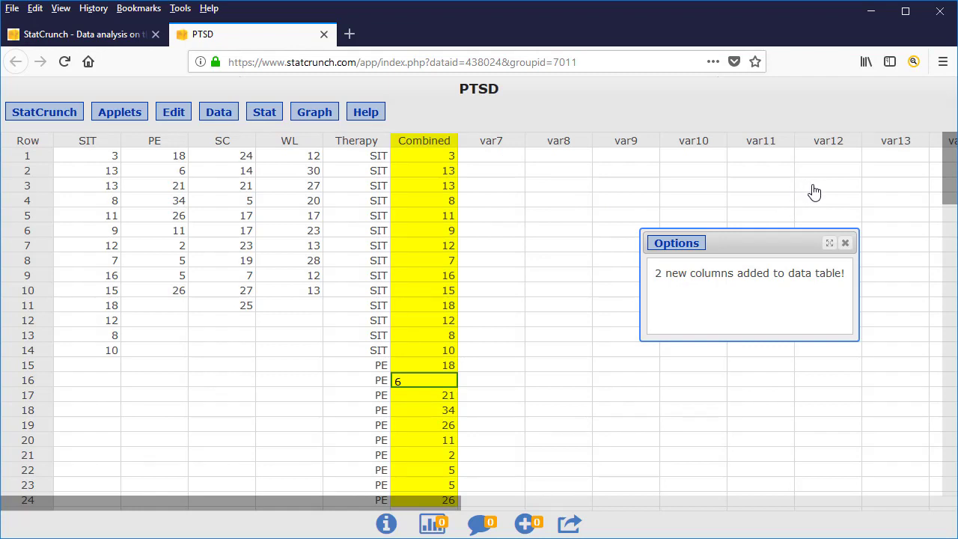
mouse_move(845, 242)
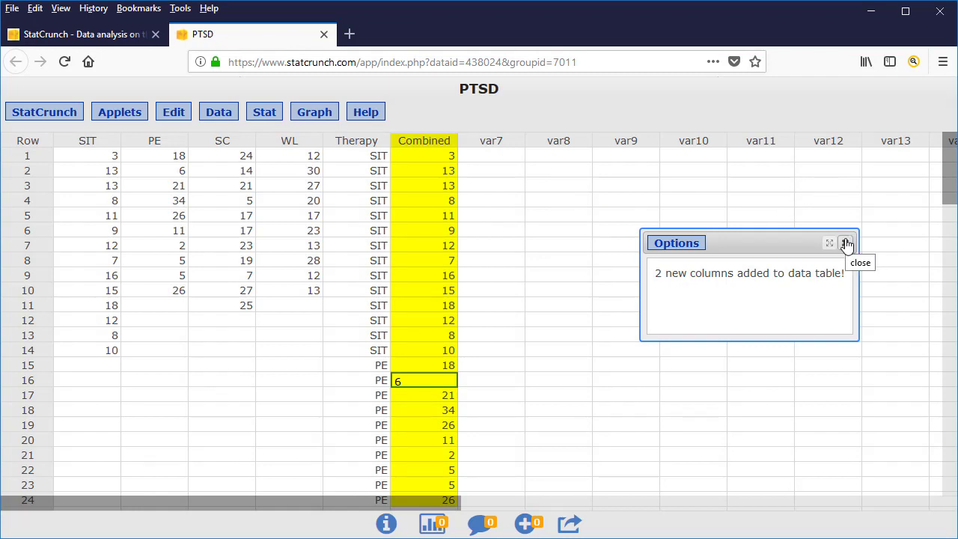
click(847, 242)
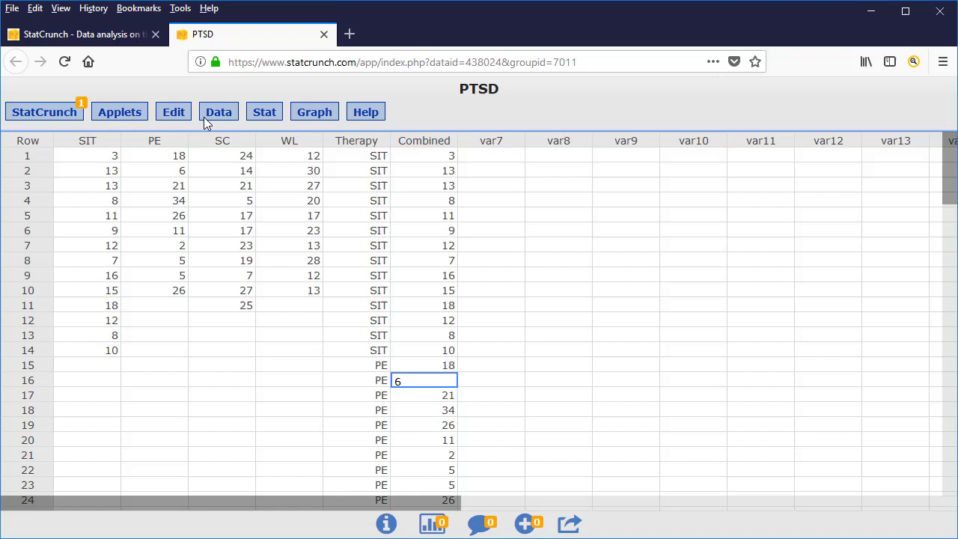
click(264, 111)
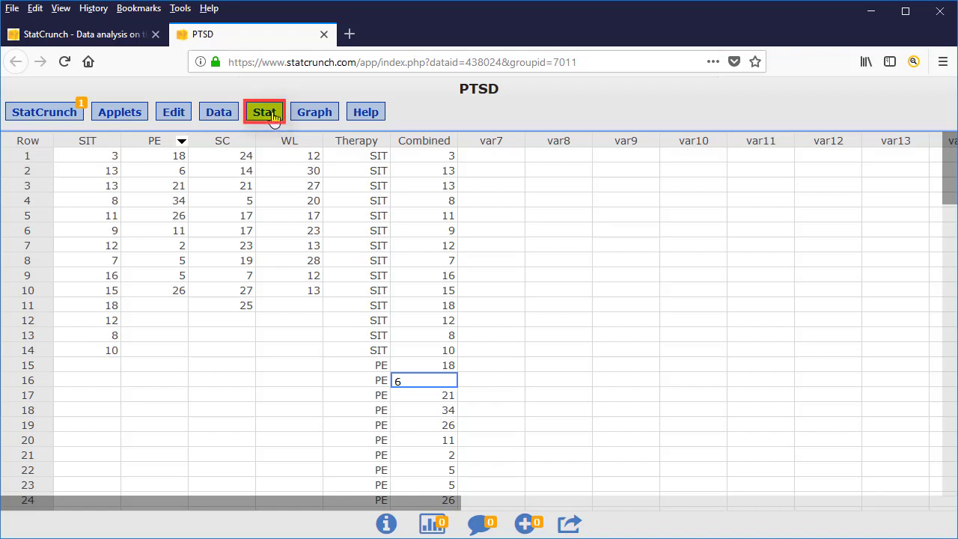
click(263, 111)
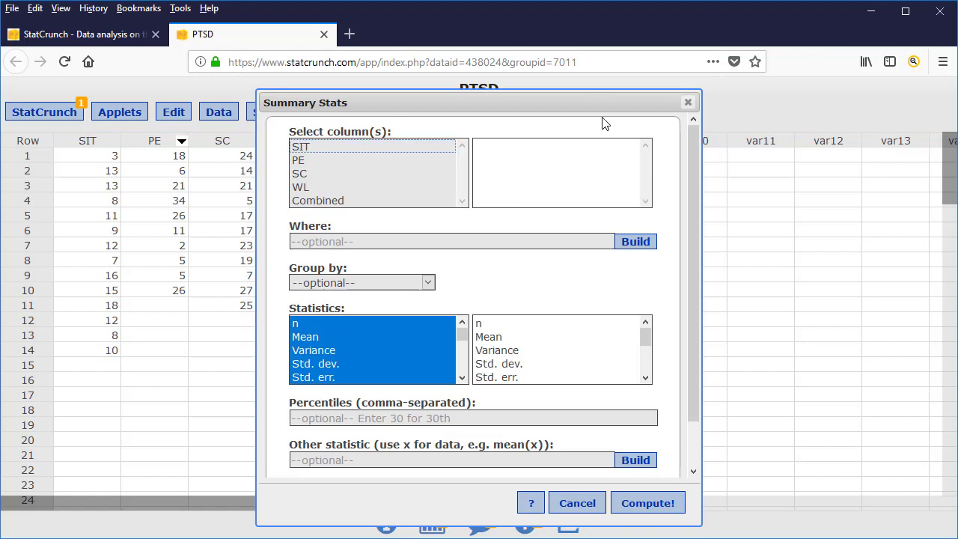
mouse_move(599, 103)
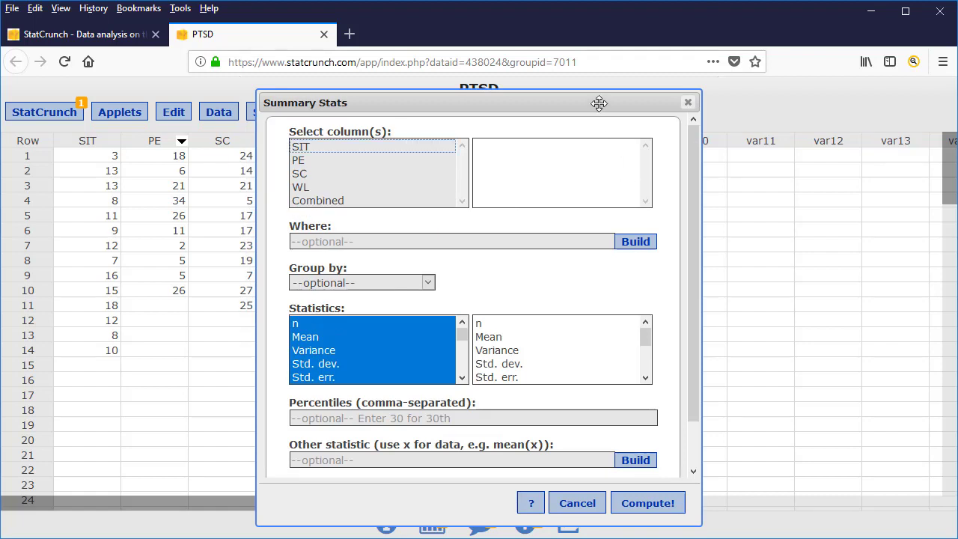
key(Ctrl)
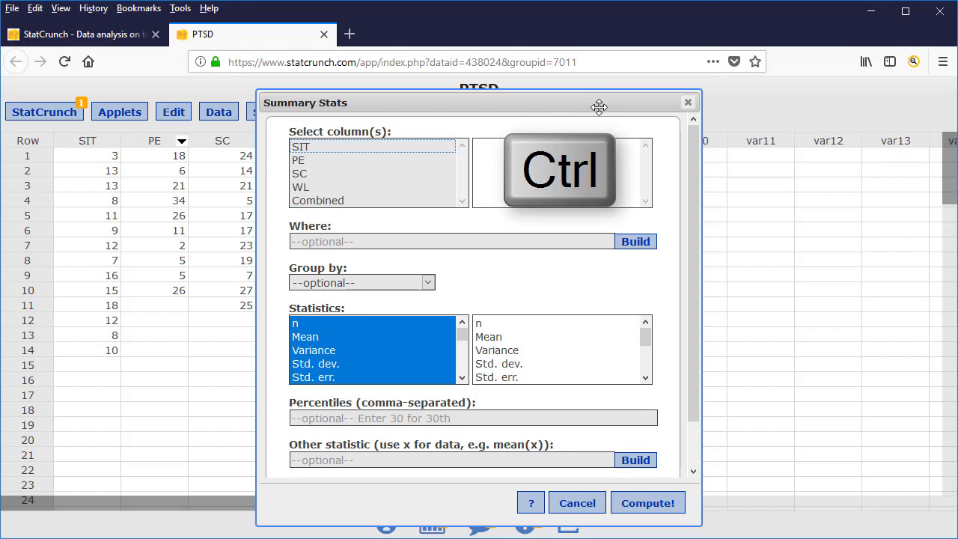
click(300, 146)
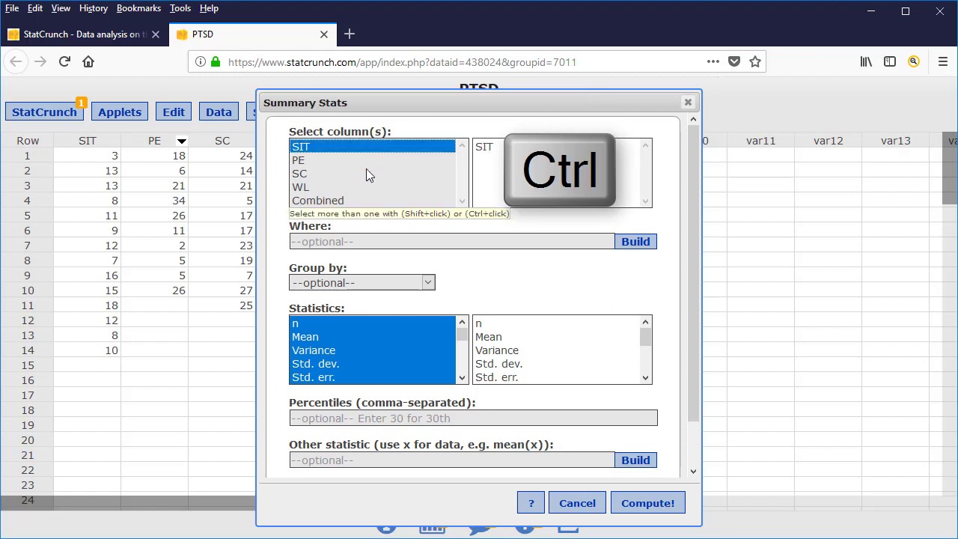
click(301, 186)
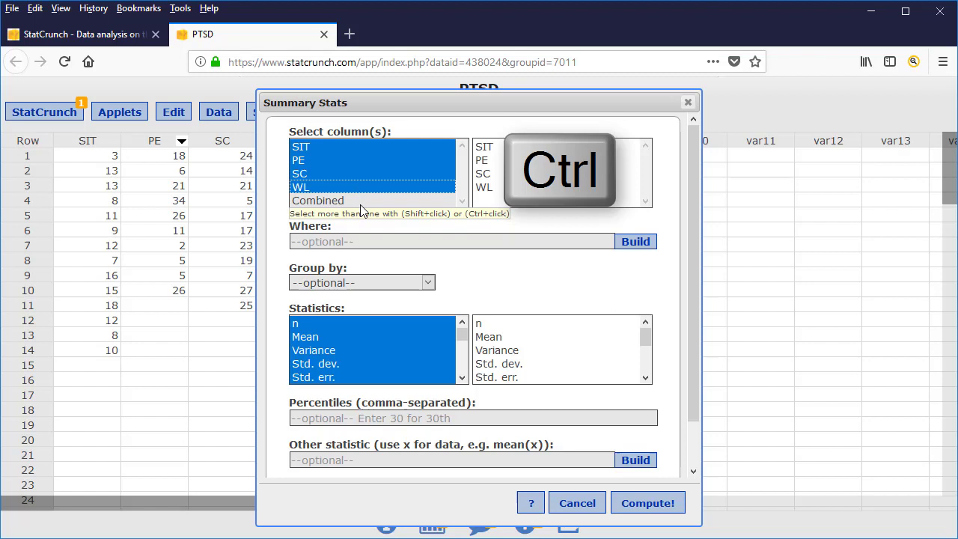
click(318, 200)
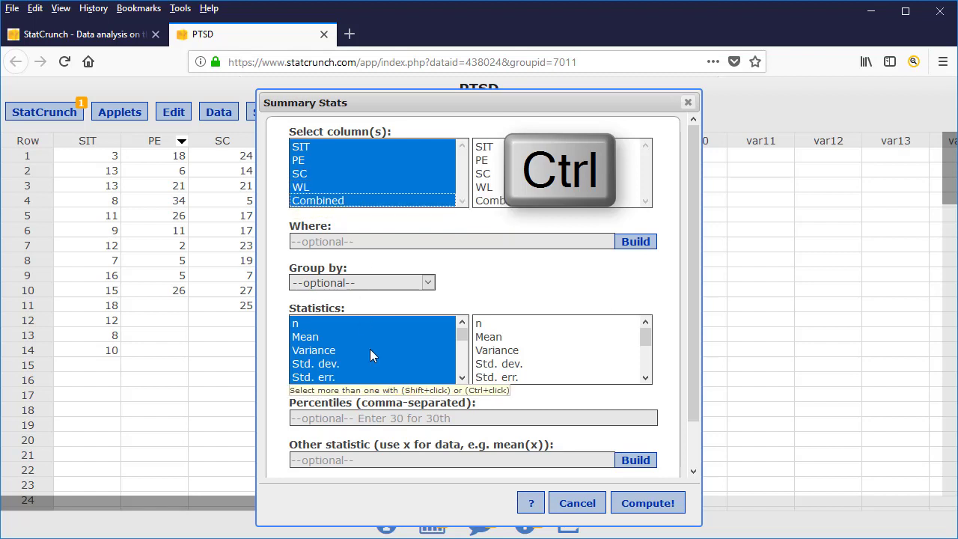
click(295, 322)
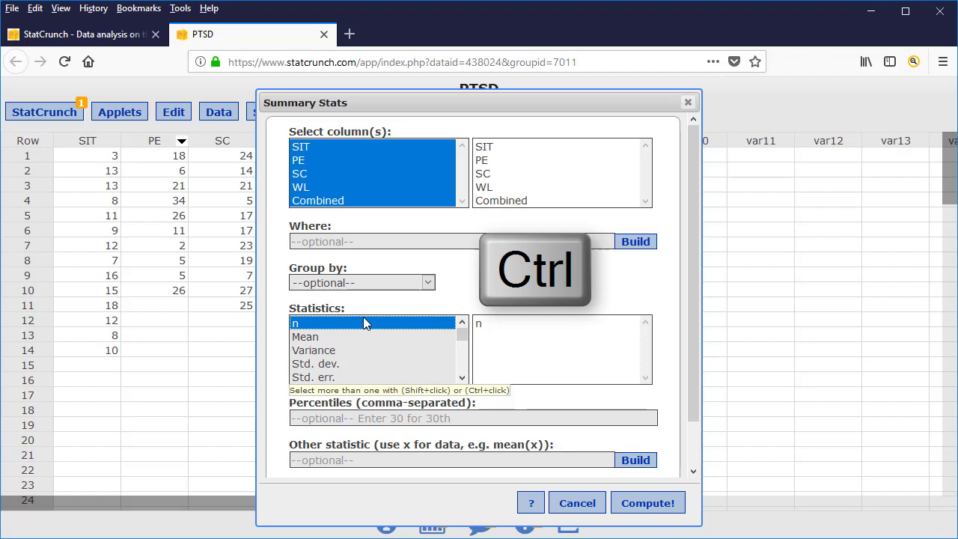
mouse_move(358, 341)
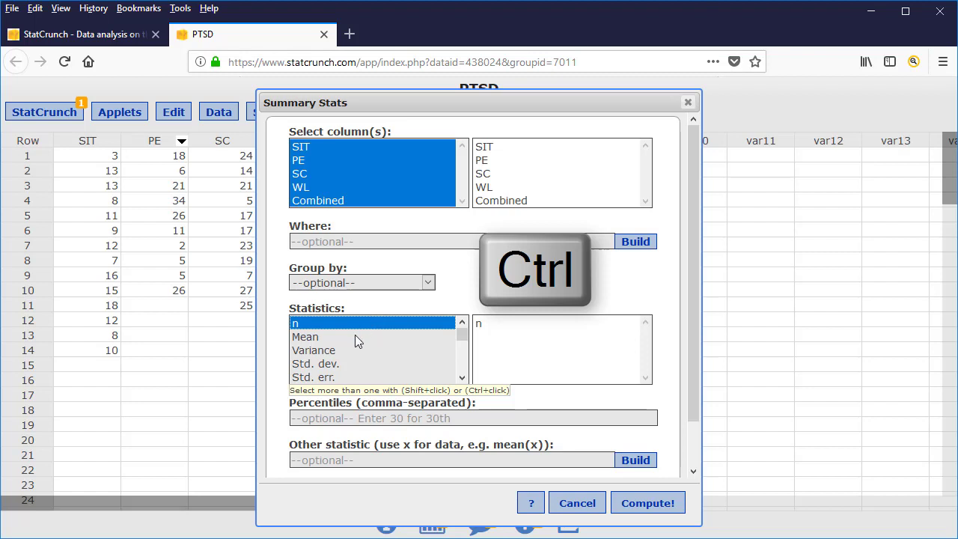
click(305, 336)
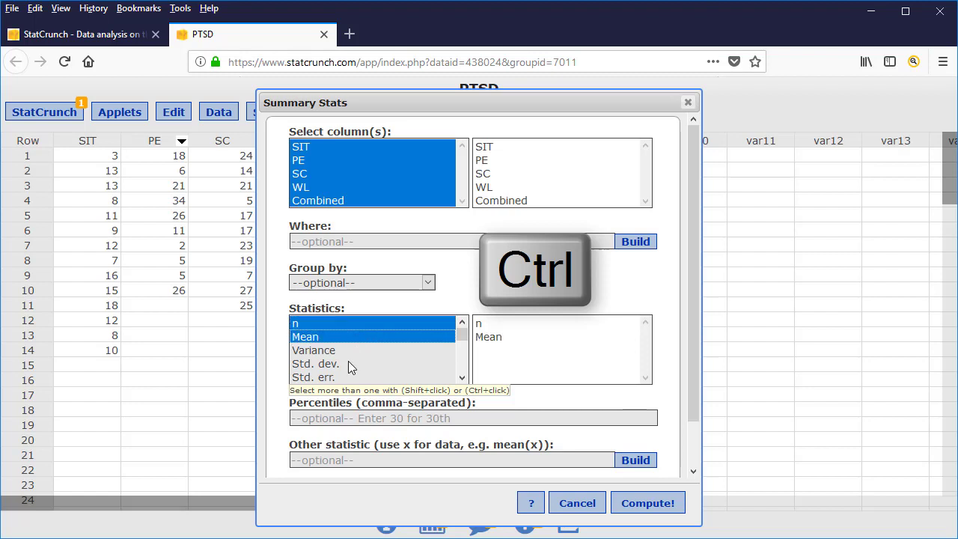
click(318, 363)
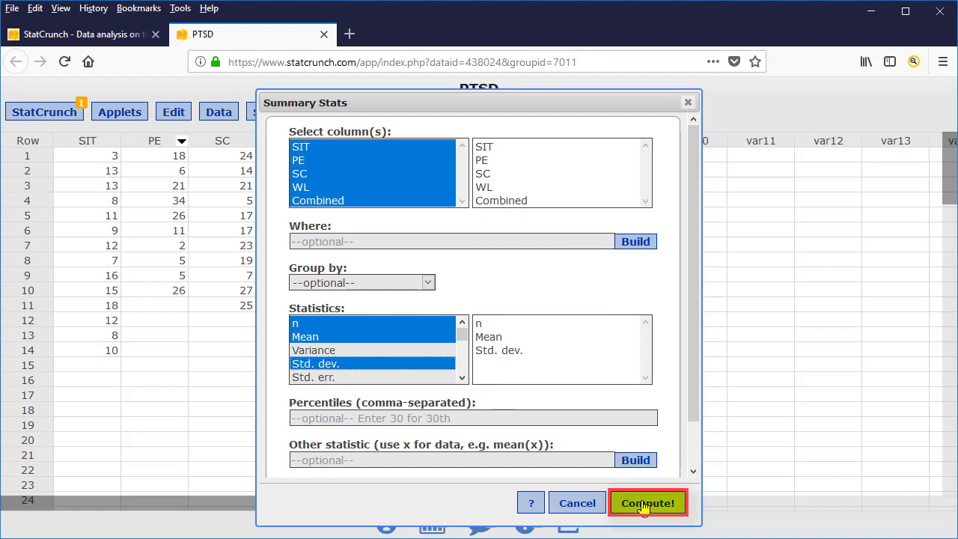
click(647, 502)
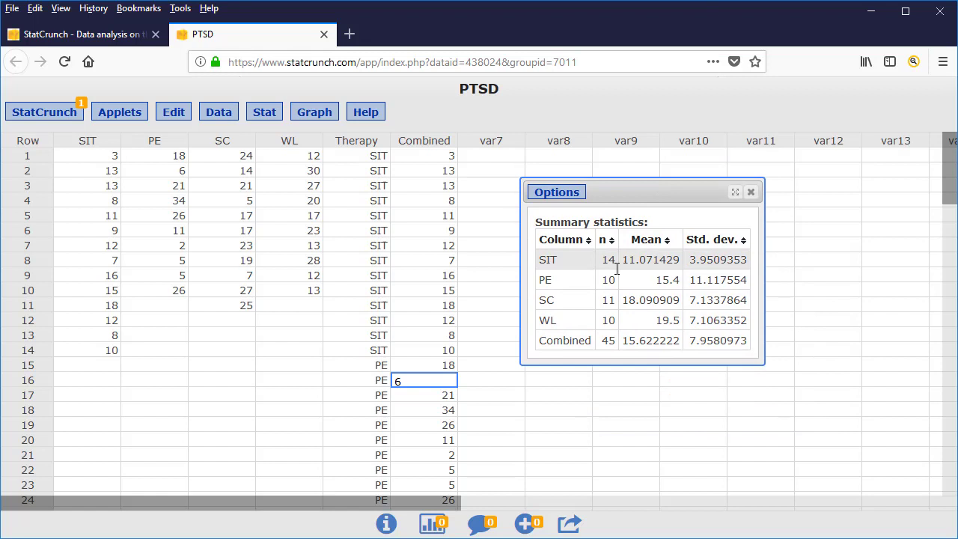
mouse_move(894, 230)
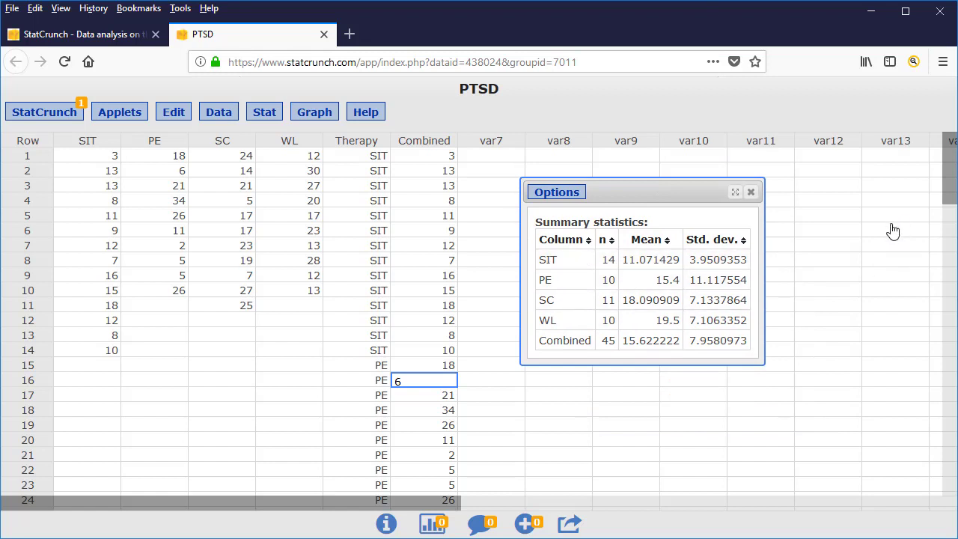
mouse_move(875, 285)
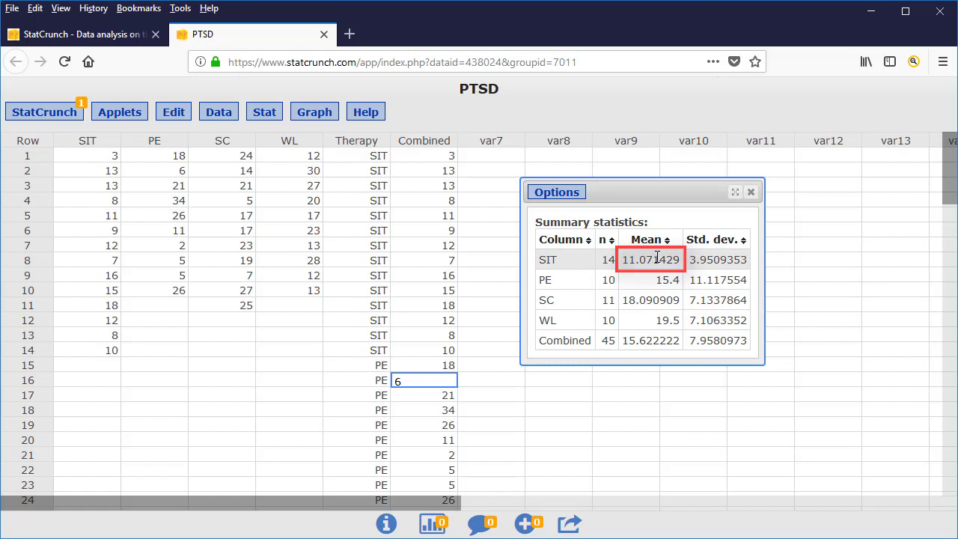
click(649, 279)
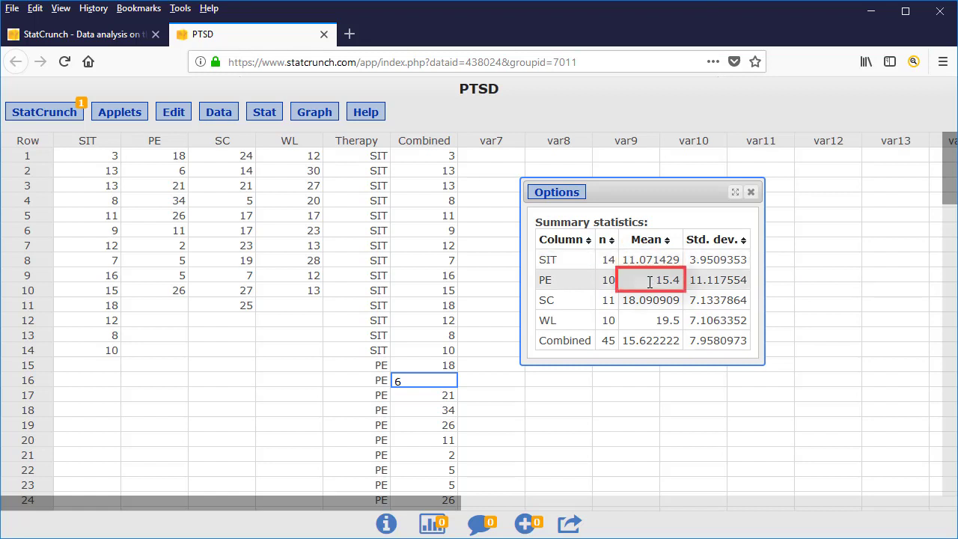
click(650, 299)
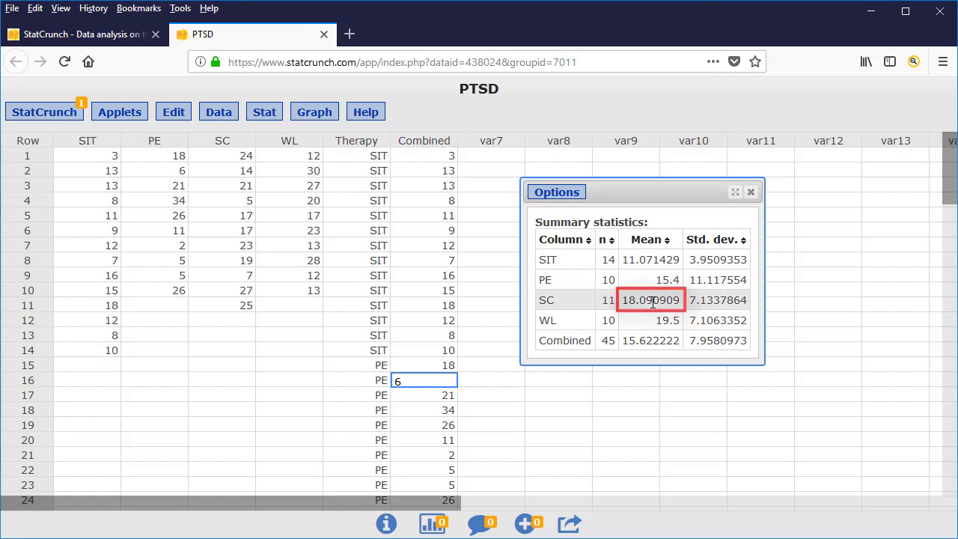
mouse_move(667, 326)
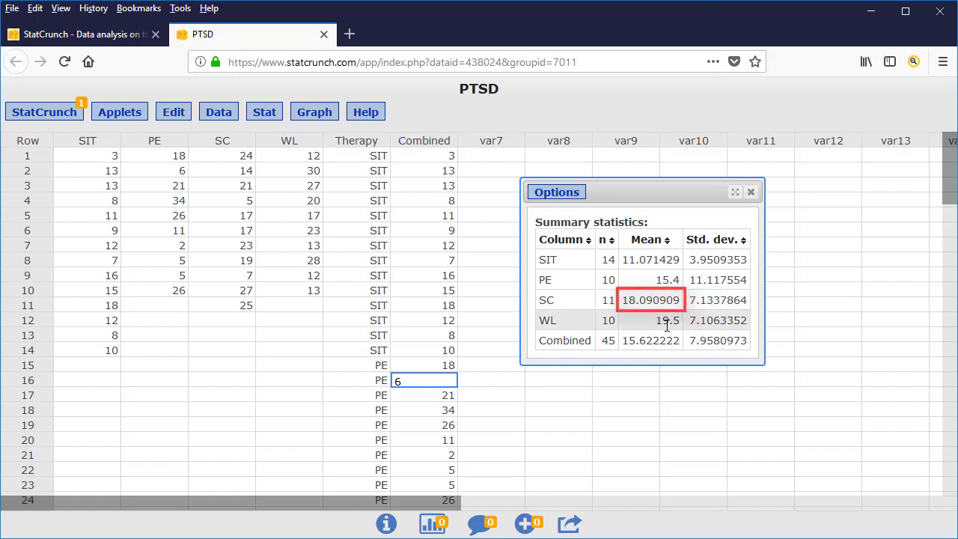
click(650, 320)
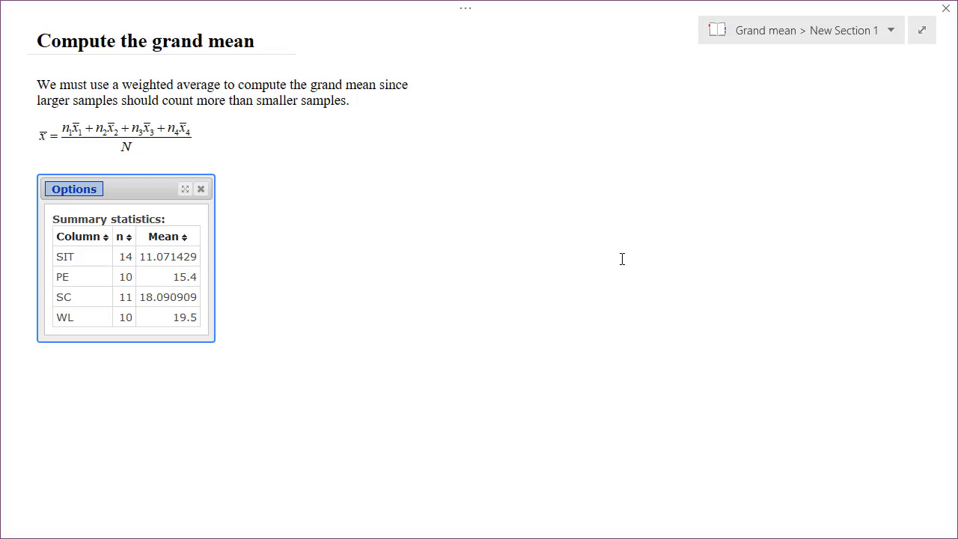
Step: Start handwriting the weighted-average grand mean equation on the OneNote page
drag(39, 128, 193, 149)
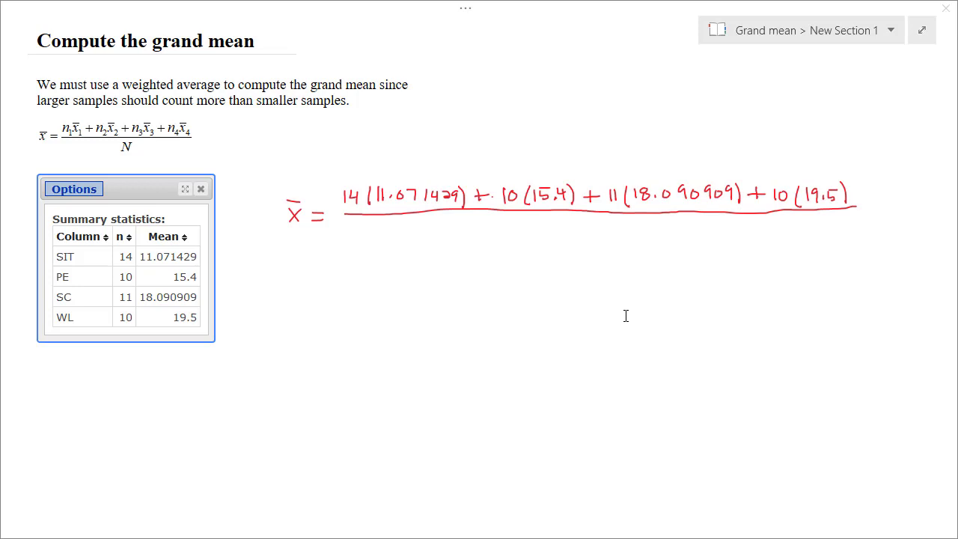
mouse_move(511, 231)
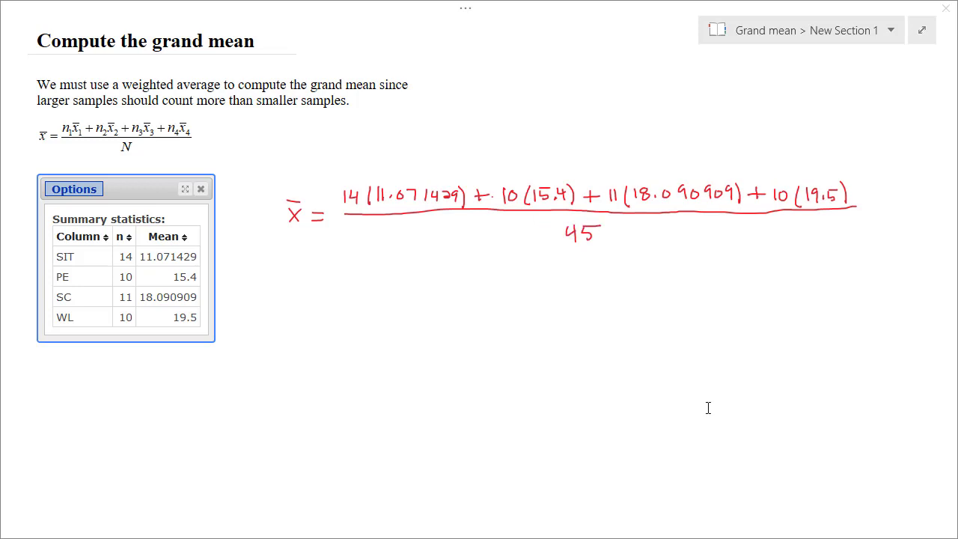
mouse_move(713, 416)
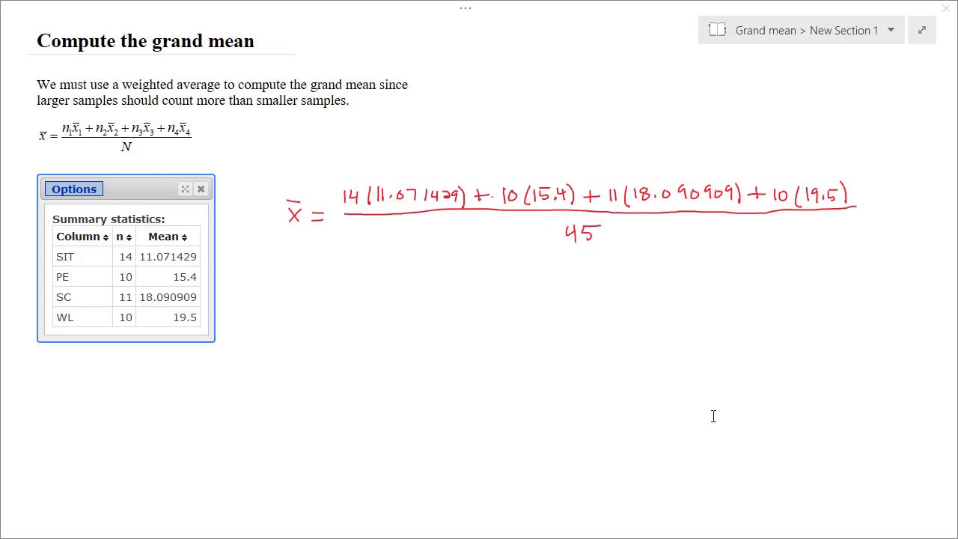